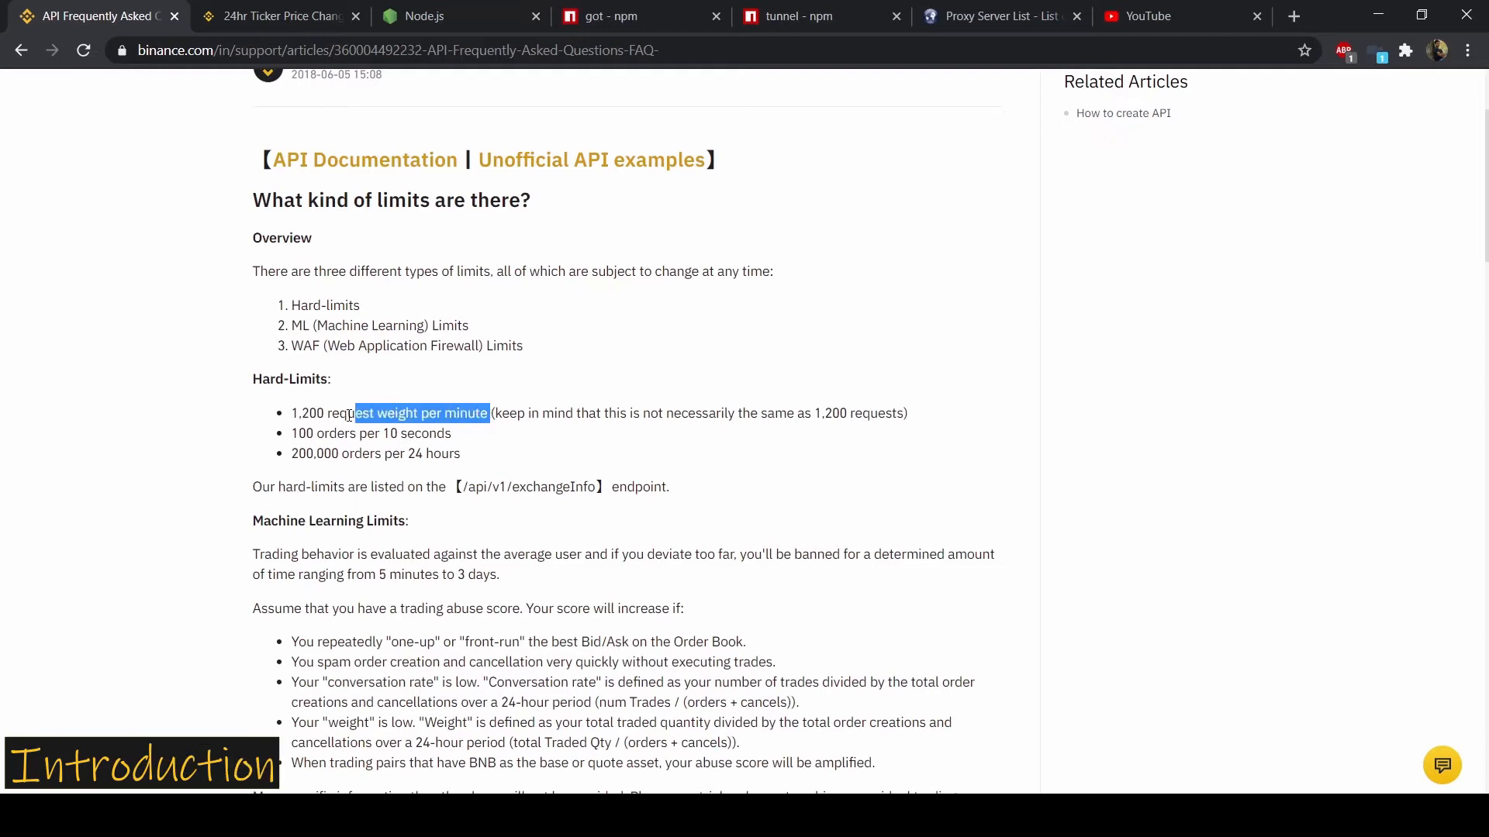
Review the tunnel npm page, then the got npm page, and return to the next tab.
left_click(417, 413)
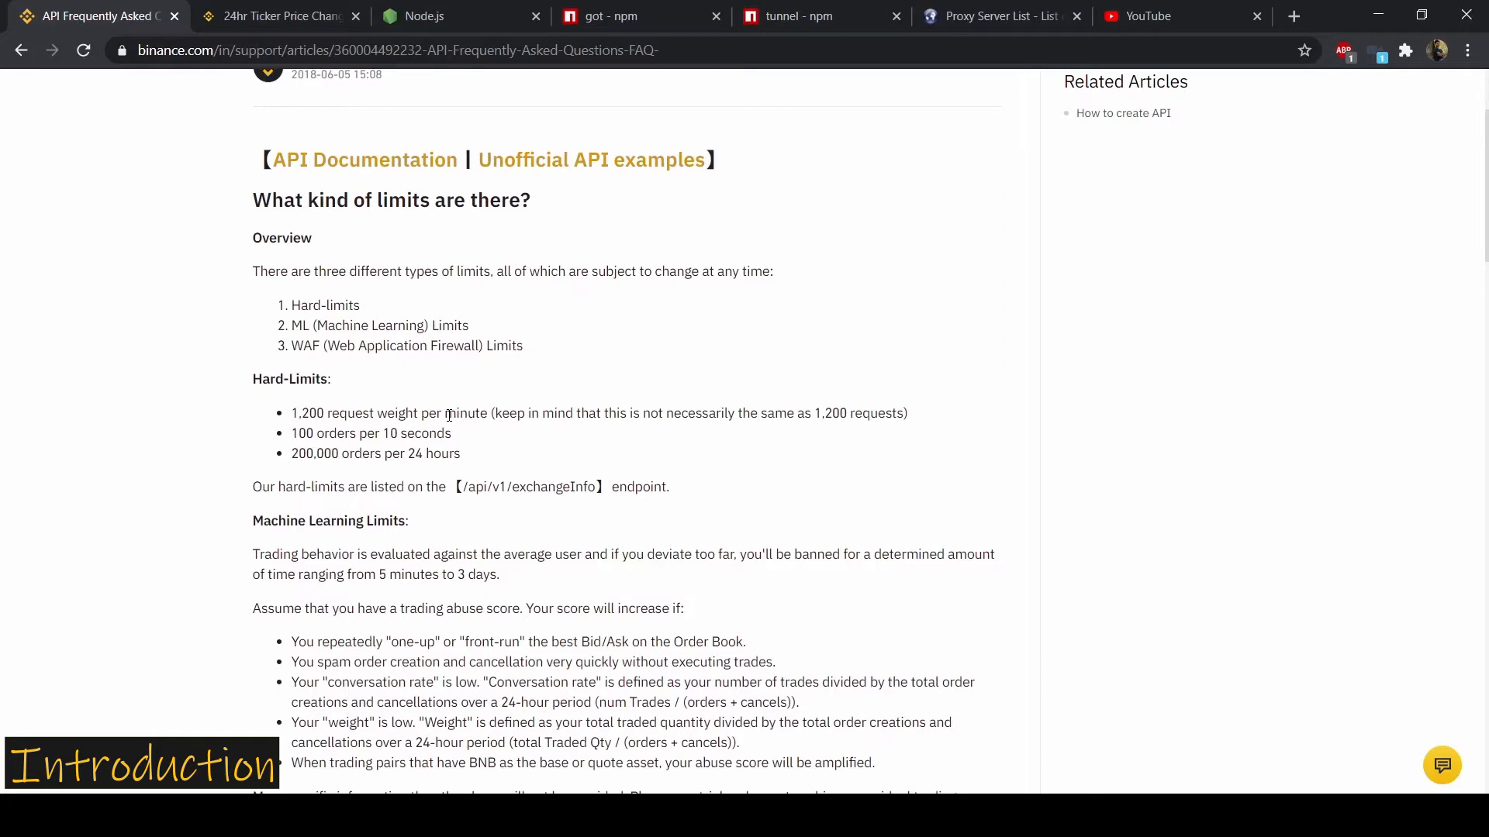
left_click(460, 15)
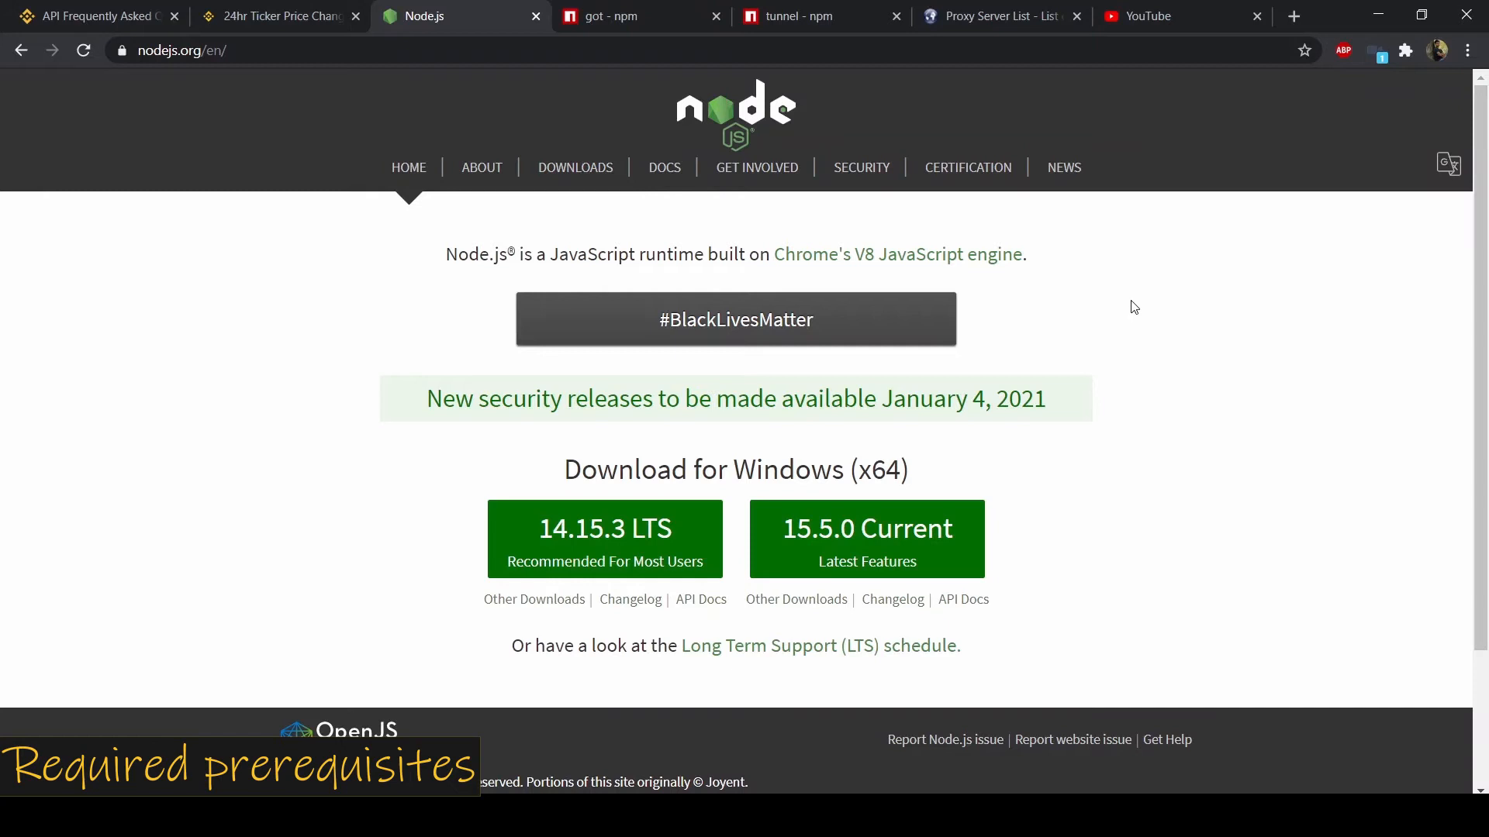
mouse_move(1101, 281)
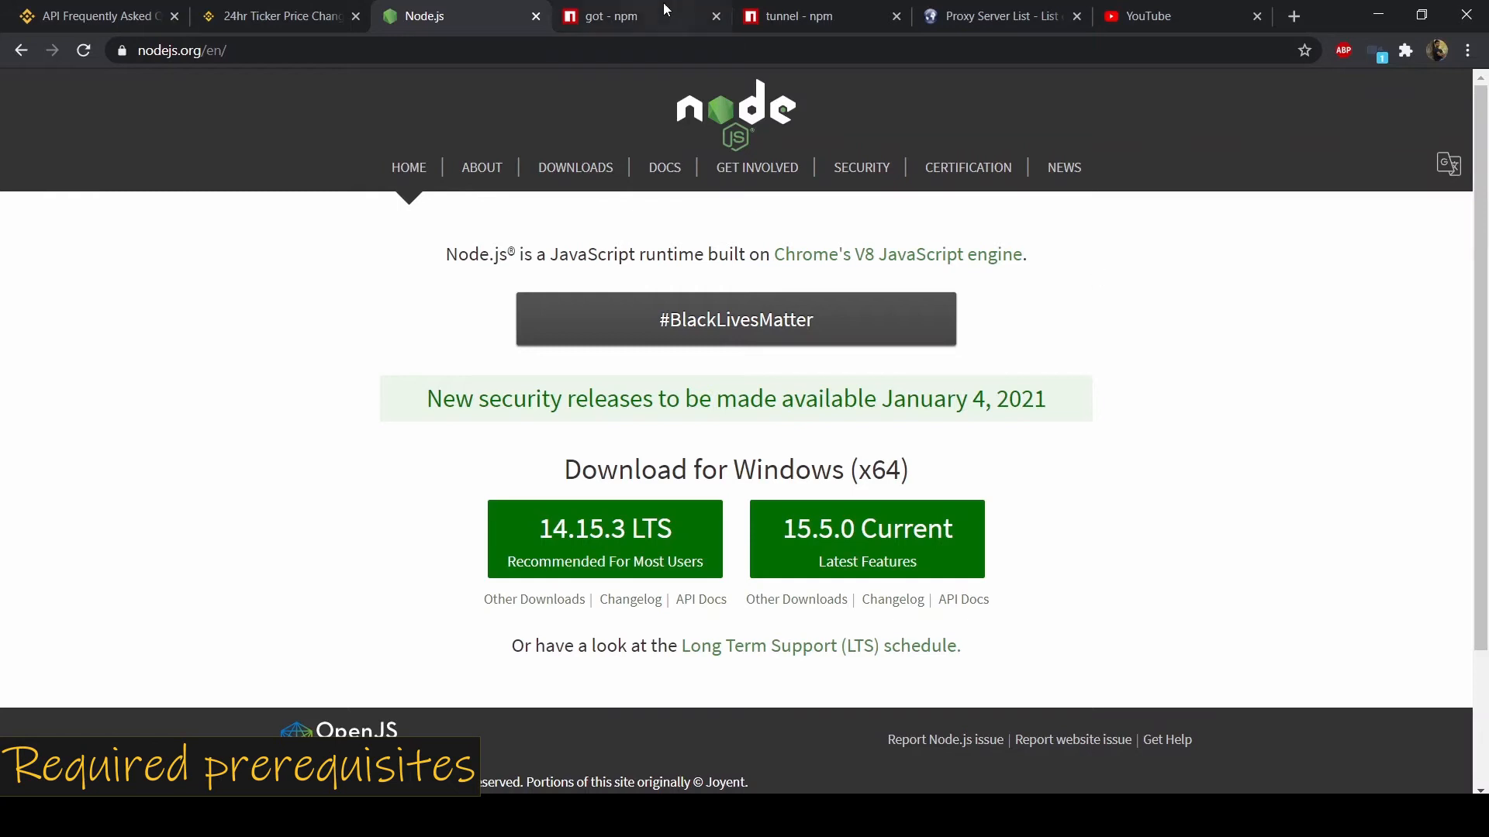
left_click(802, 16)
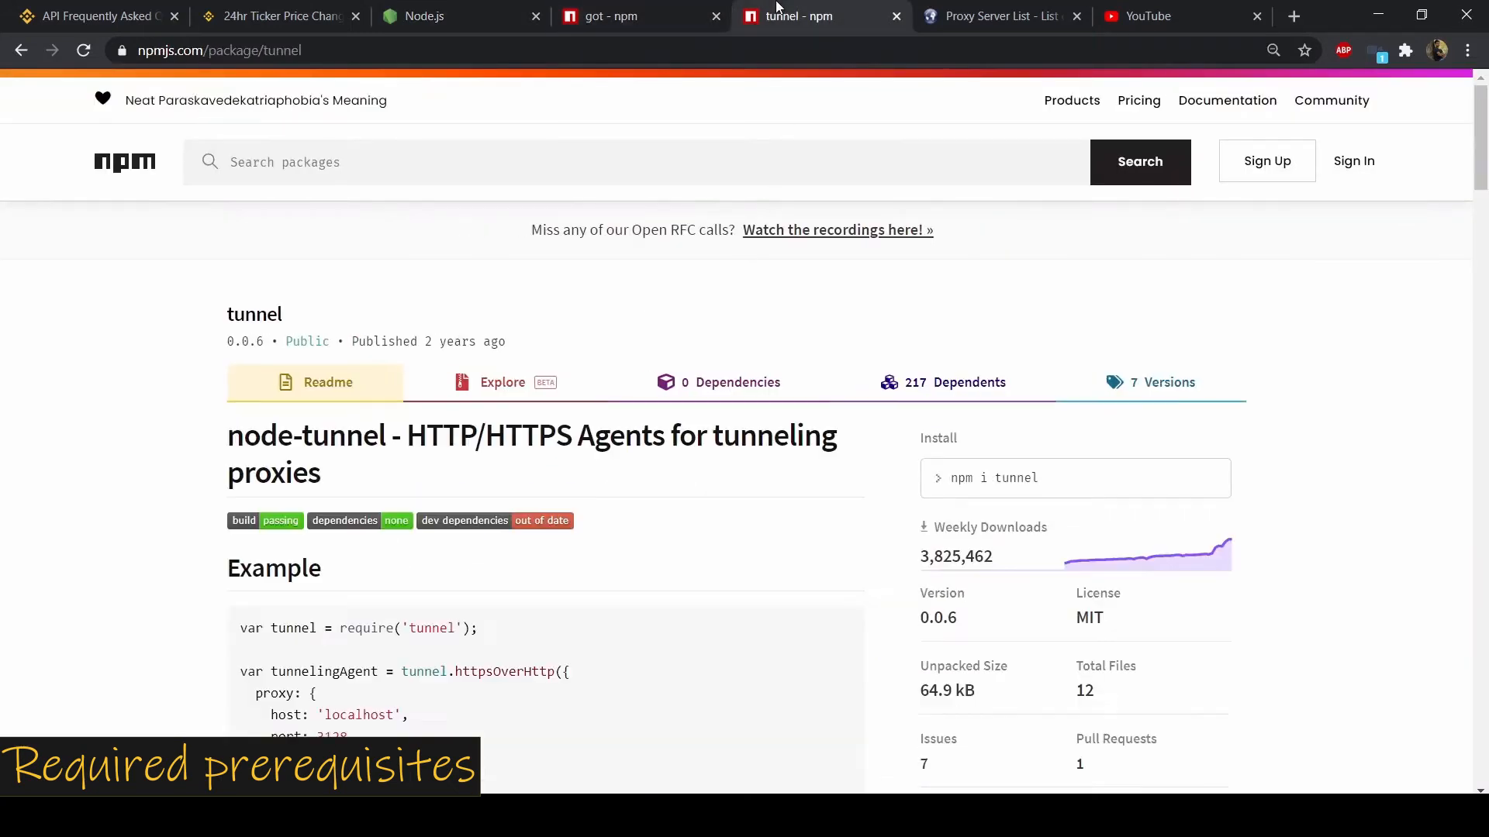
left_click(636, 16)
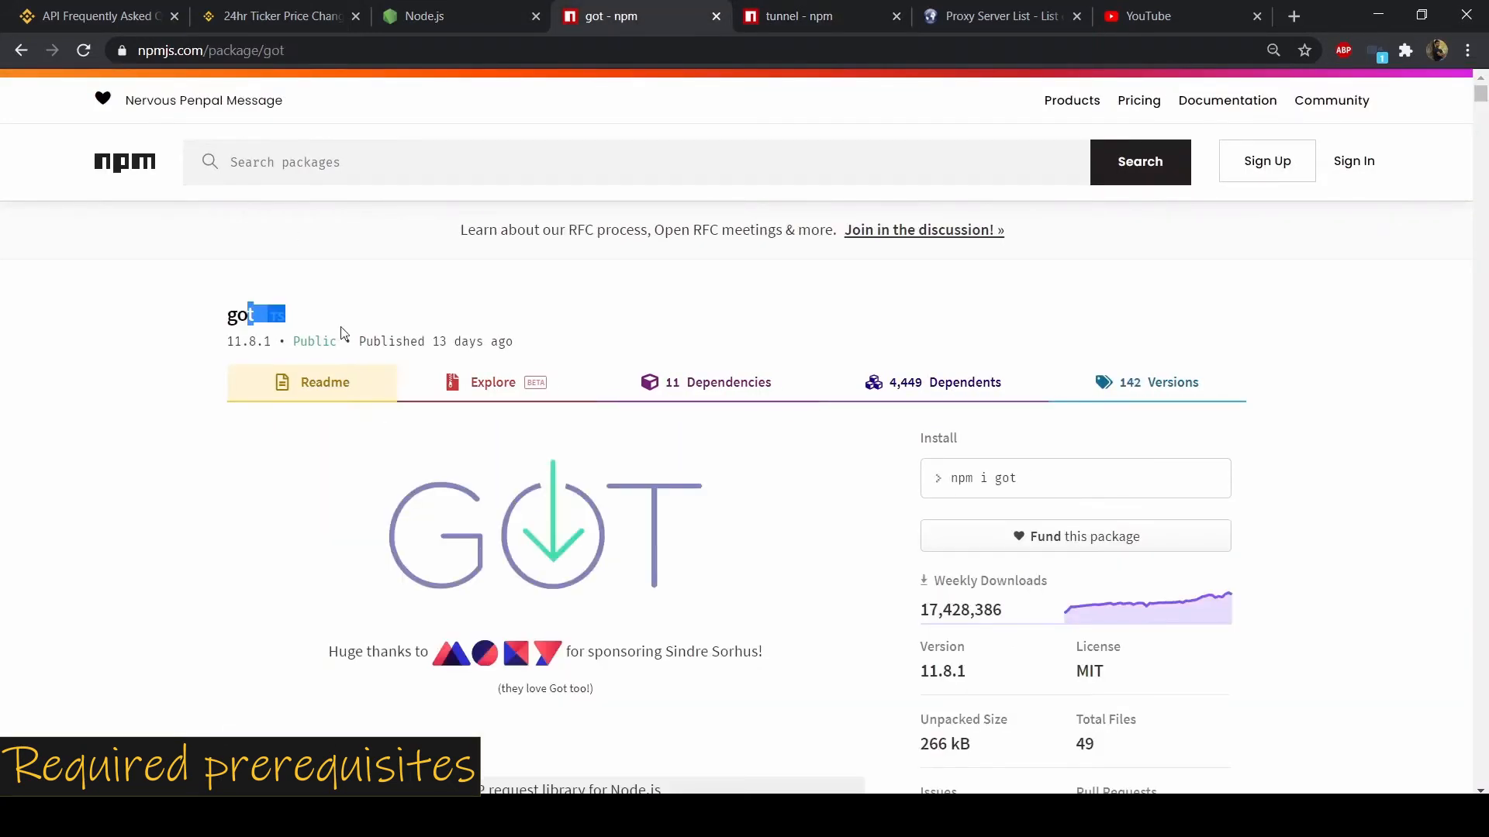
scroll("down", 3)
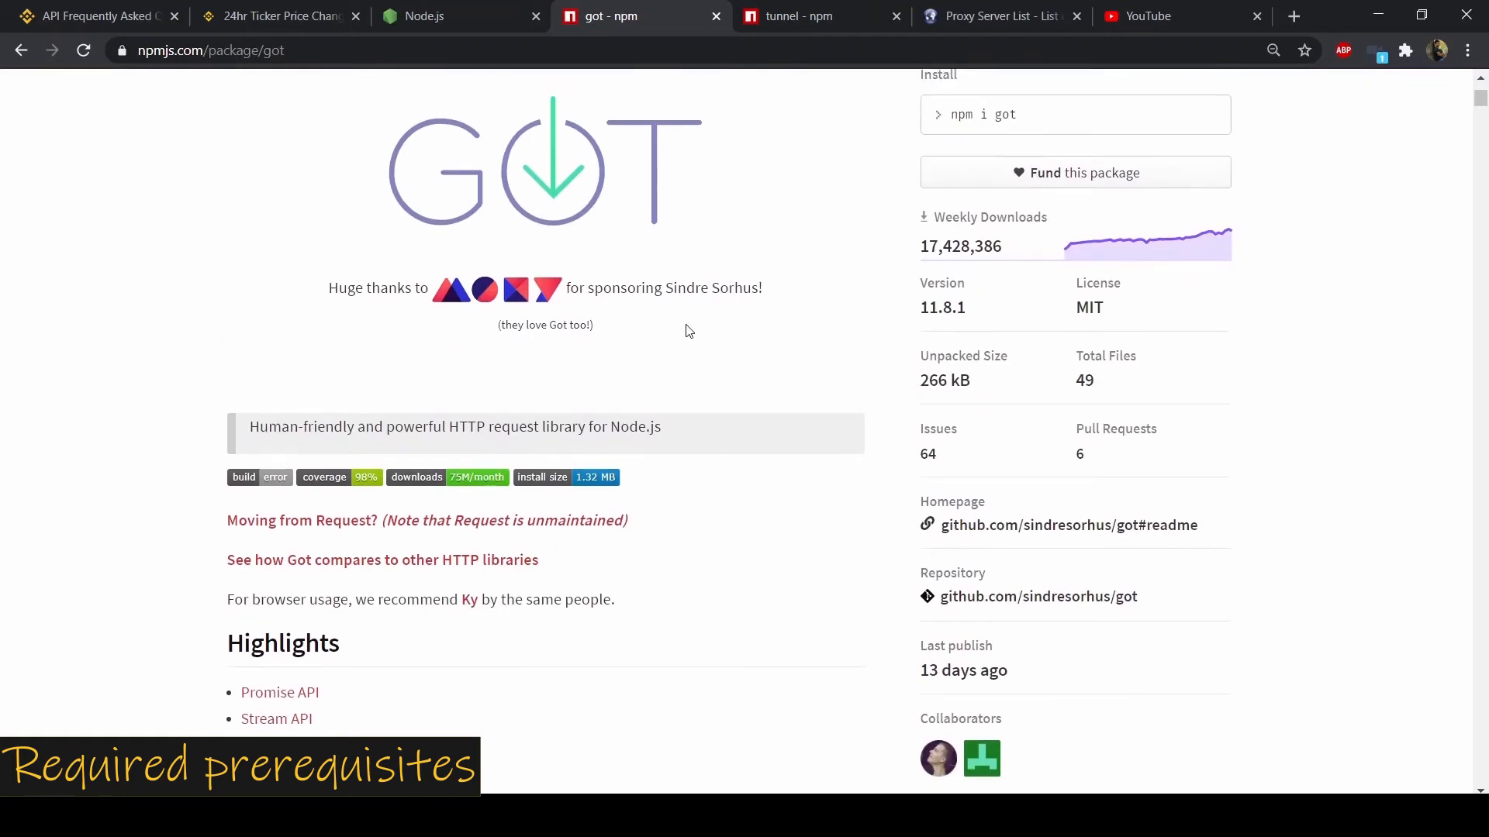
left_click(807, 16)
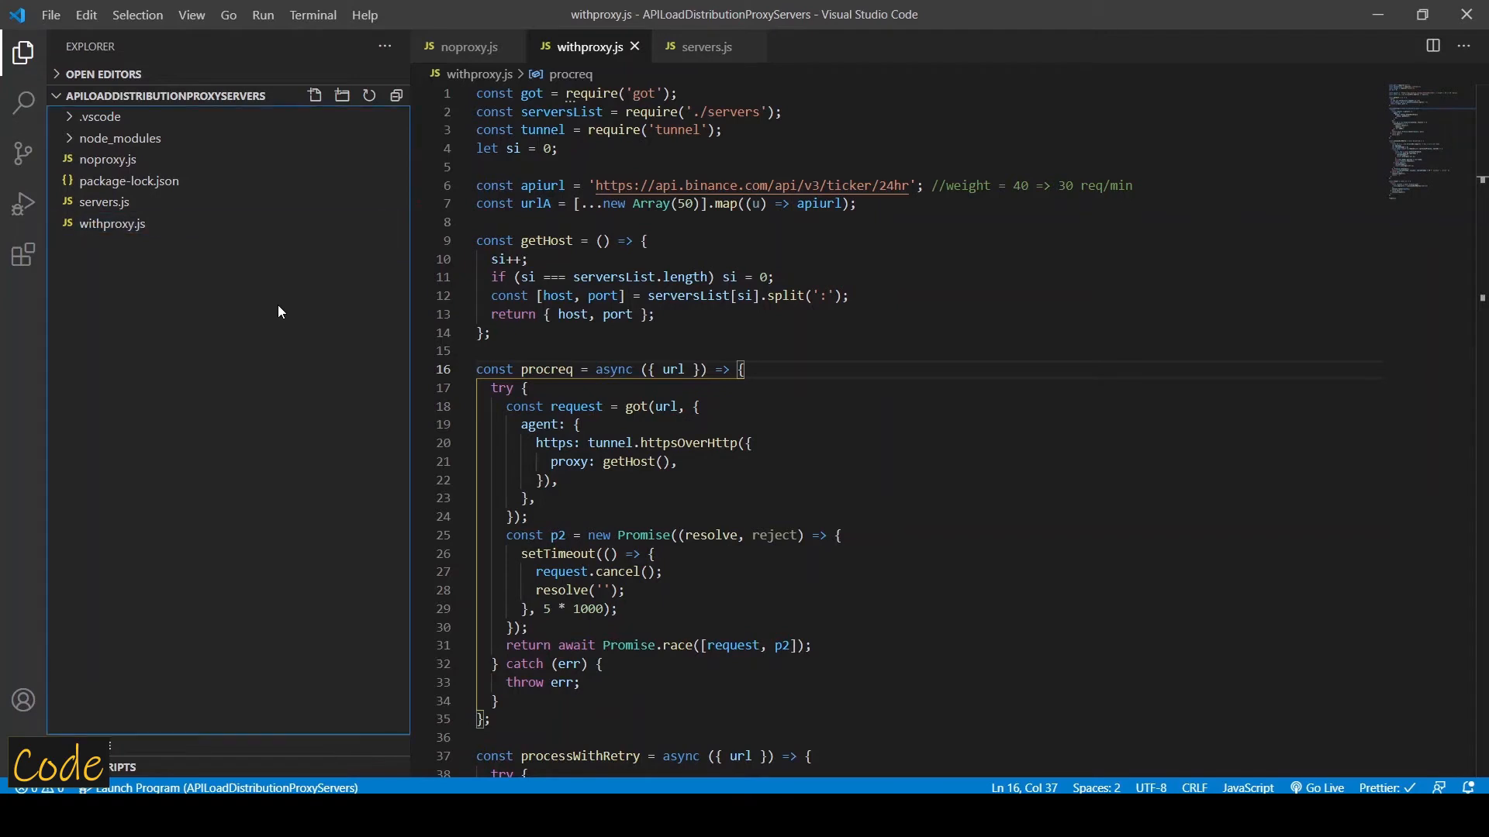
Show noproxy.js with its 50 parallel got requests and bring up the integrated terminal.
left_click(467, 46)
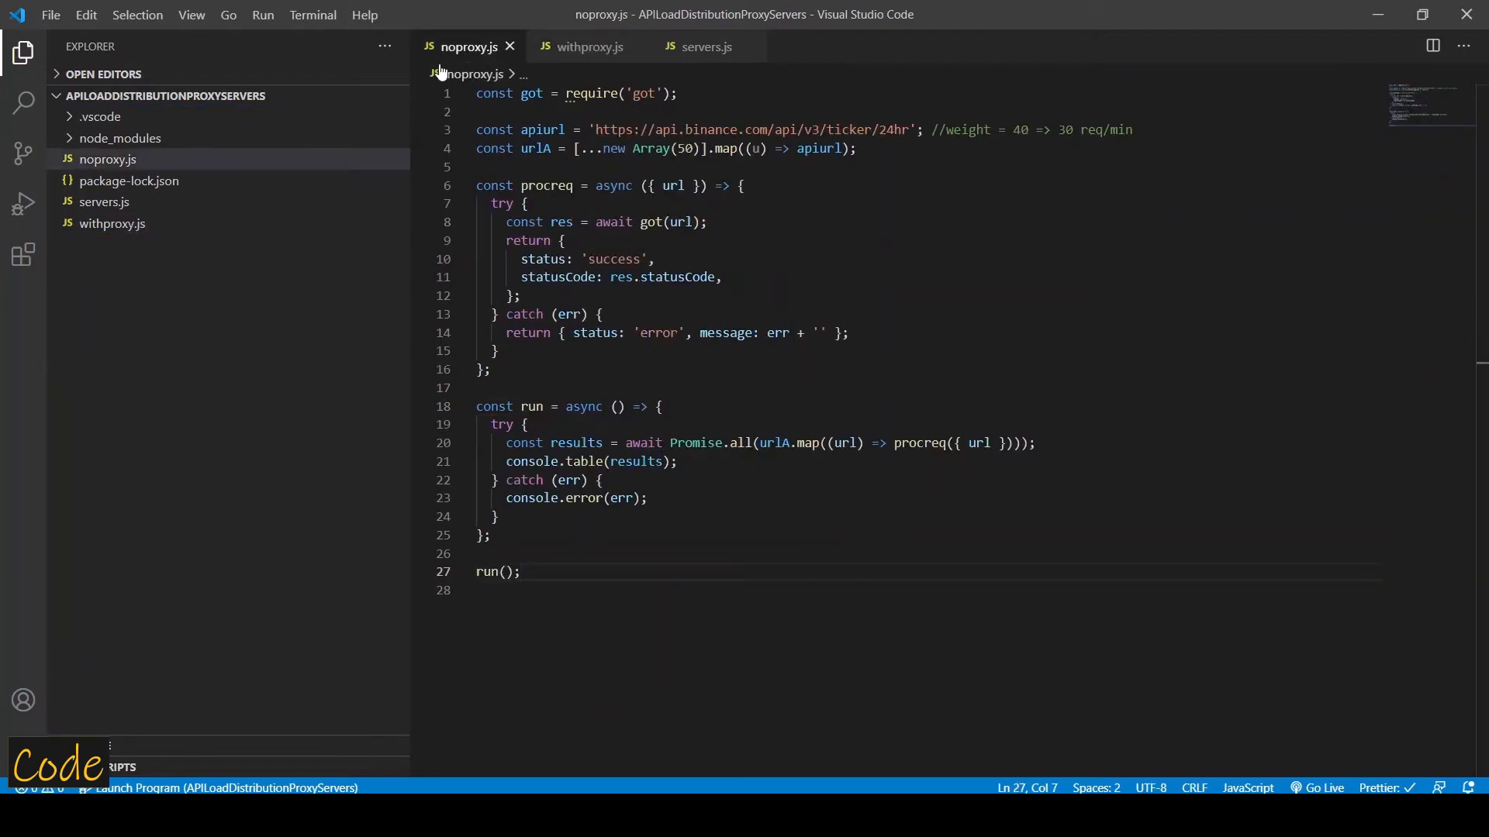
left_click(564, 240)
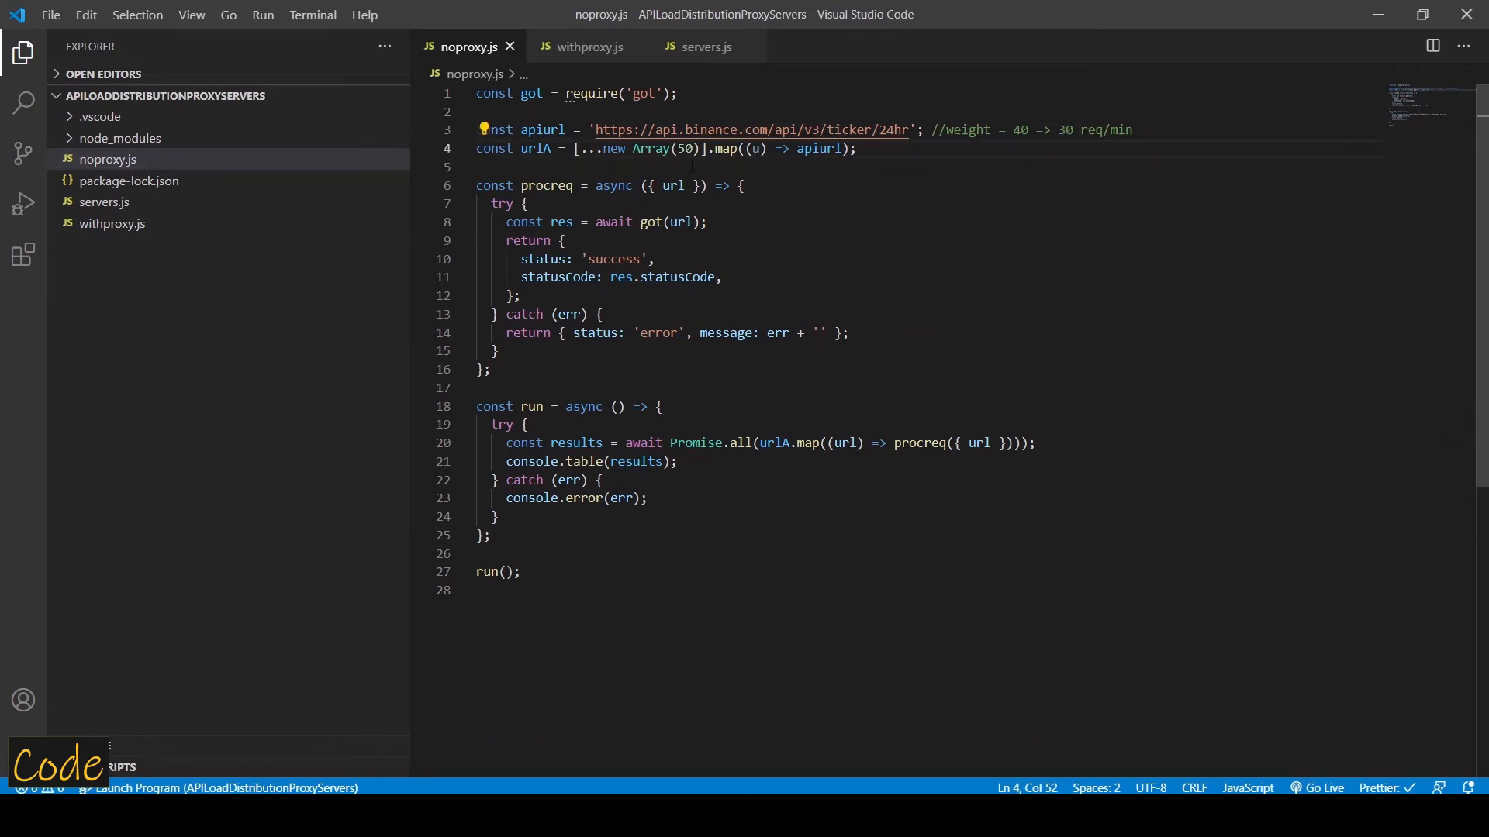
double_click(682, 148)
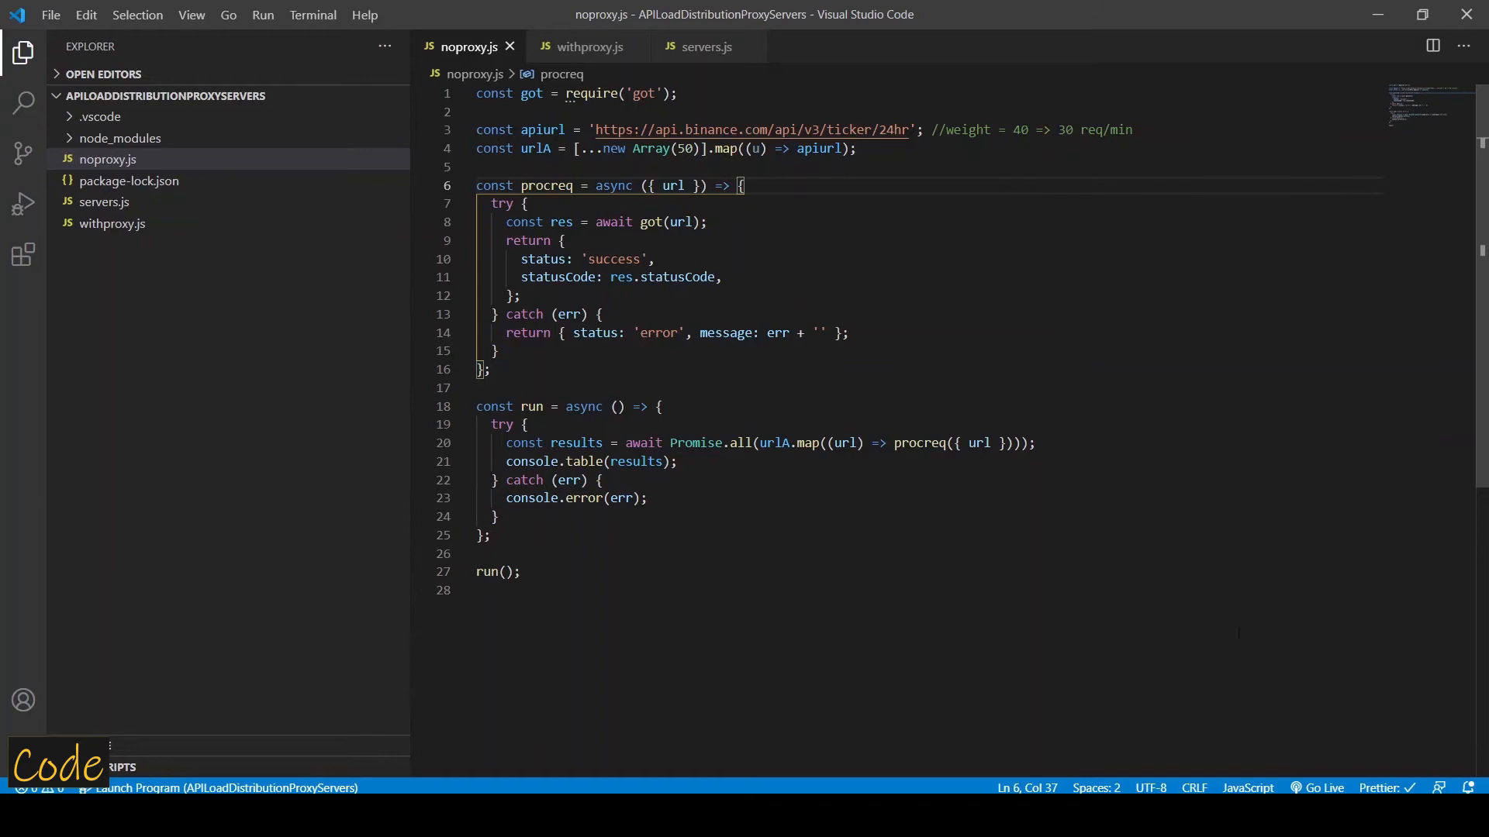
key("ctrl+`")
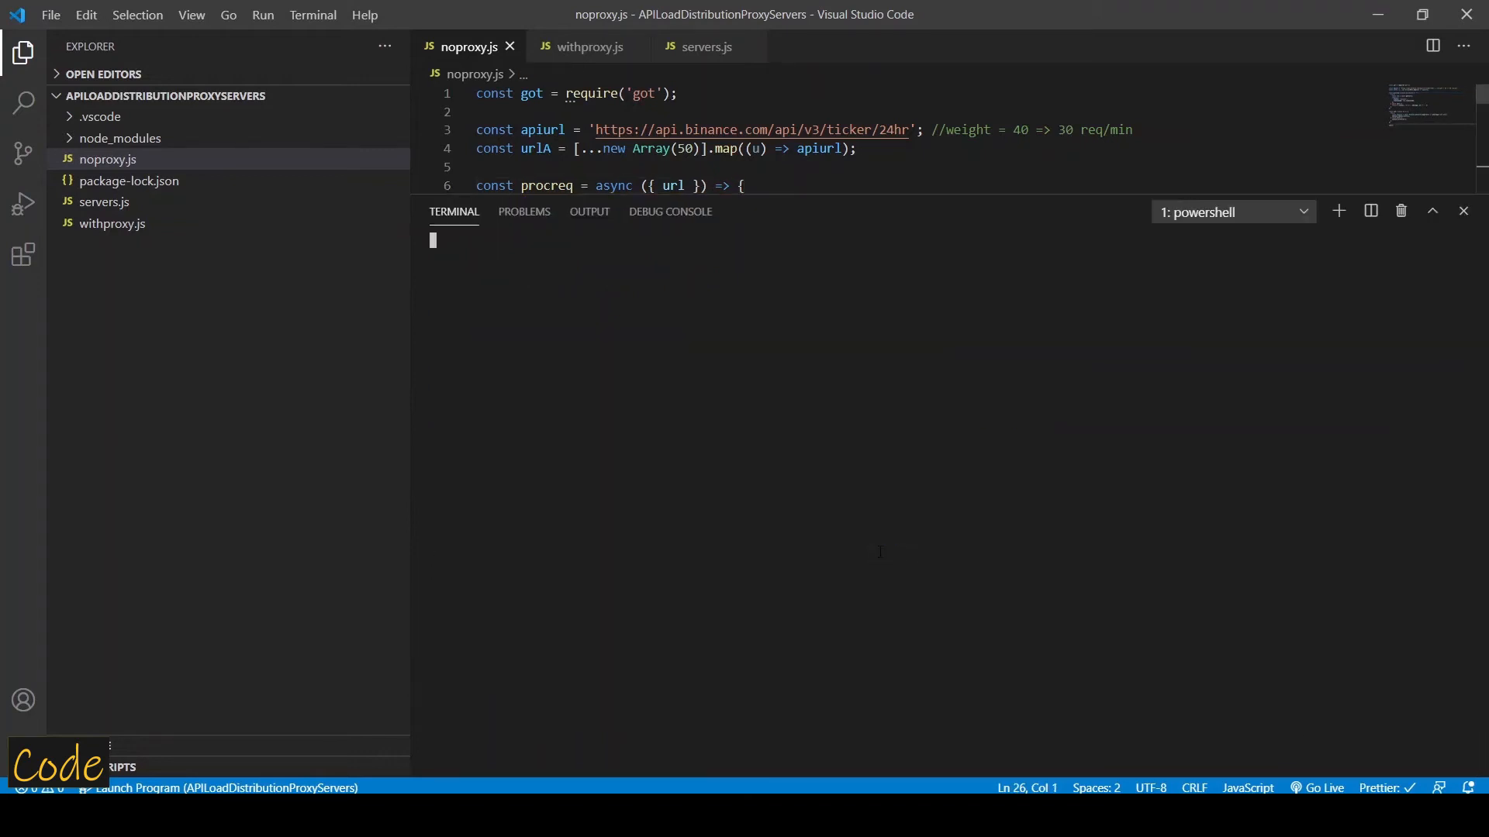
Run 'node noproxy' and scroll its 418 teapot errors, then show withproxy.js.
type("node noproxy")
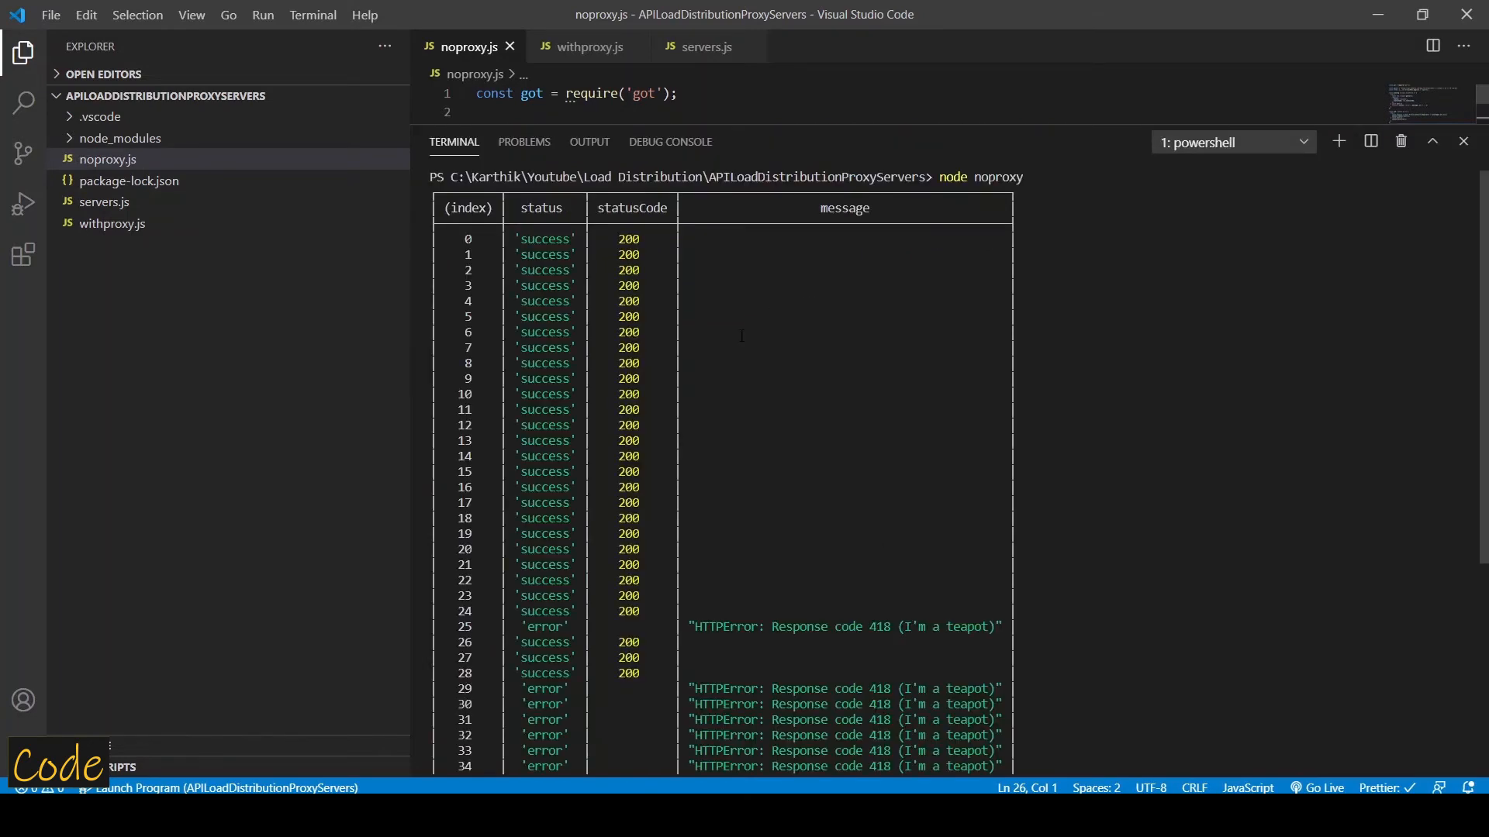
scroll("down", 3)
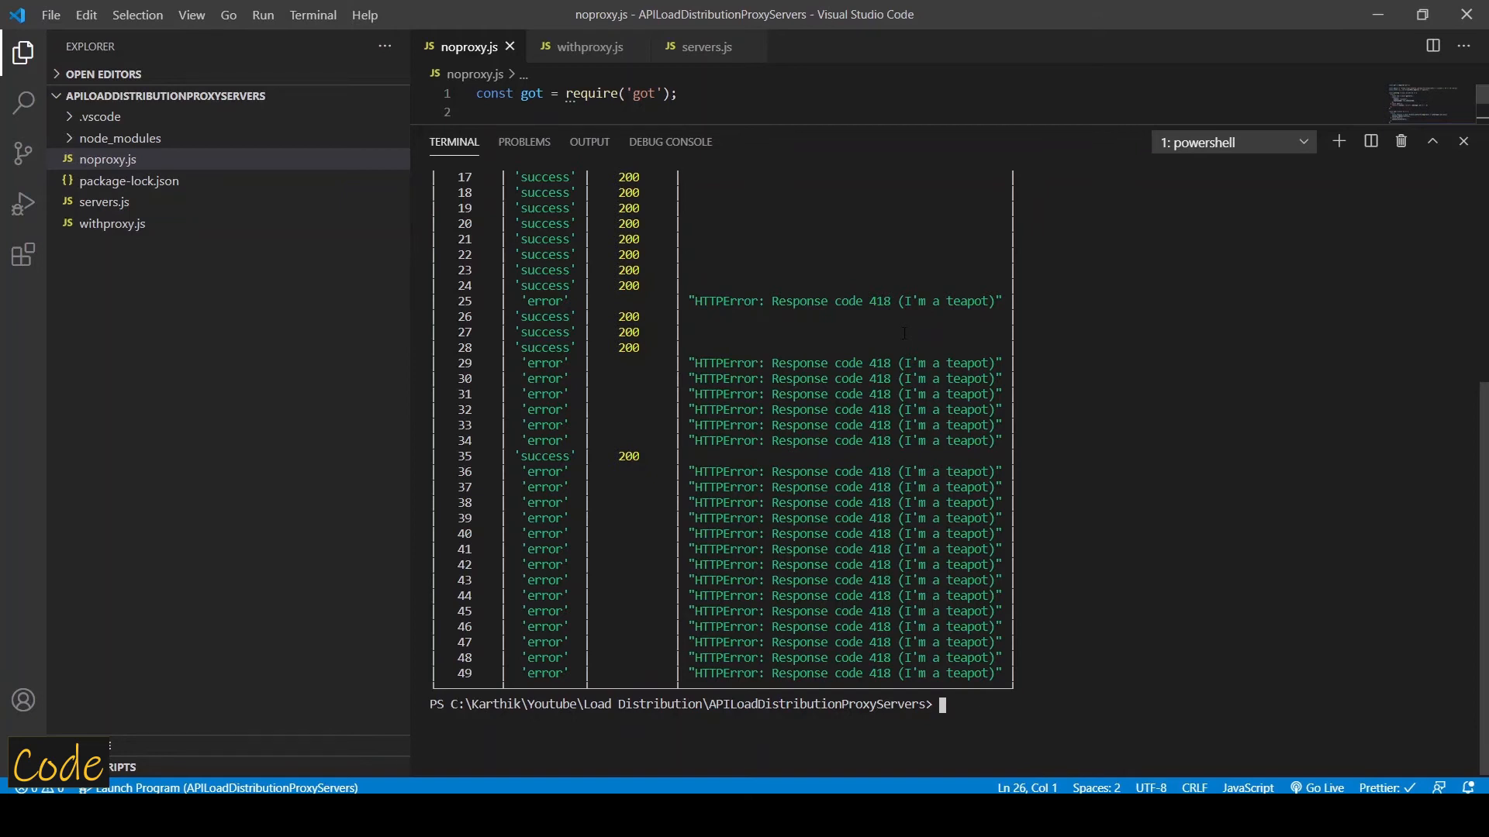
left_click(589, 46)
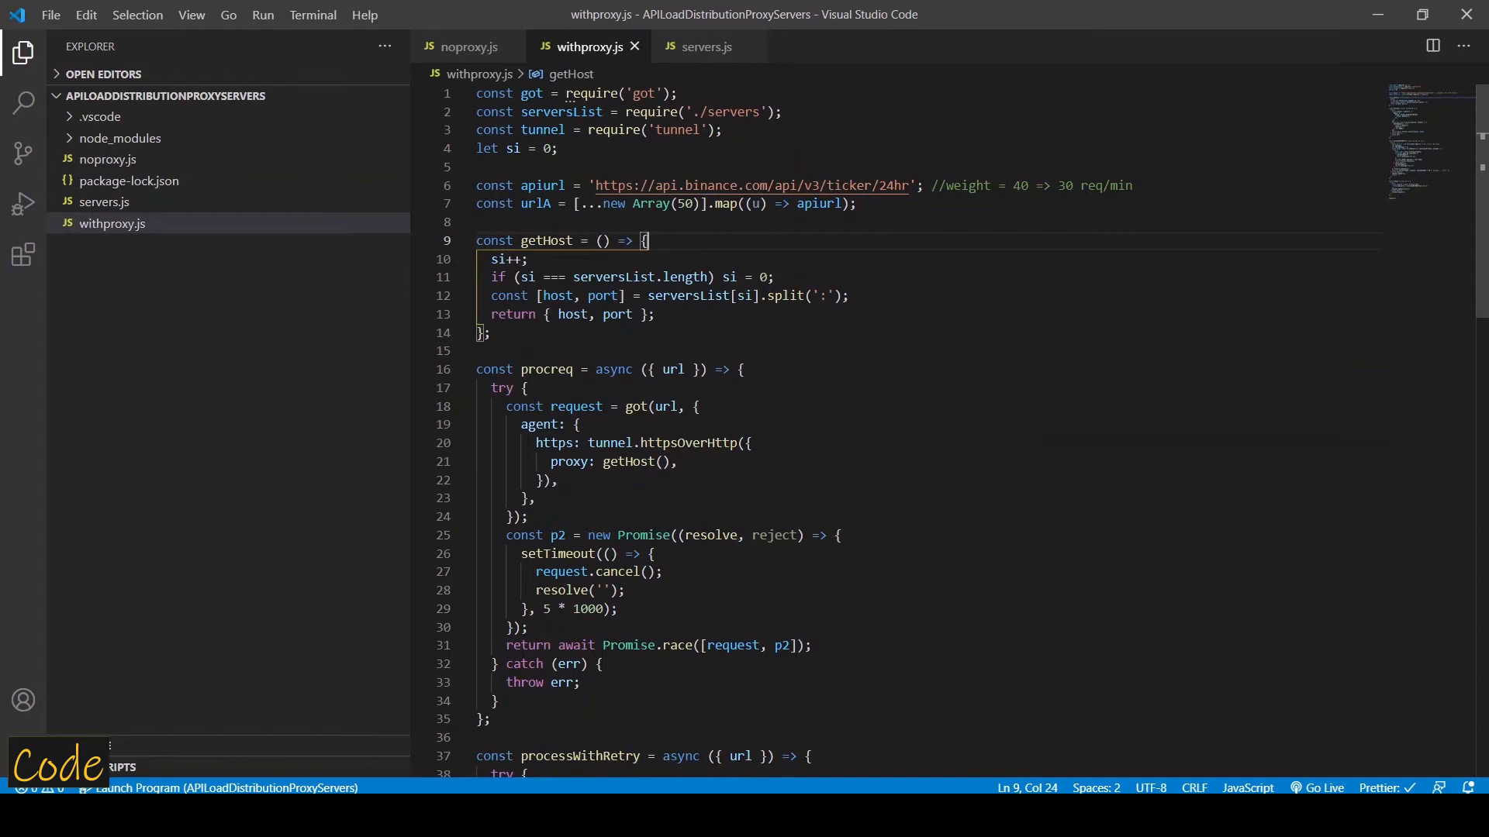
Show the servers.js proxy list and switch to the free proxy list website.
left_click(707, 46)
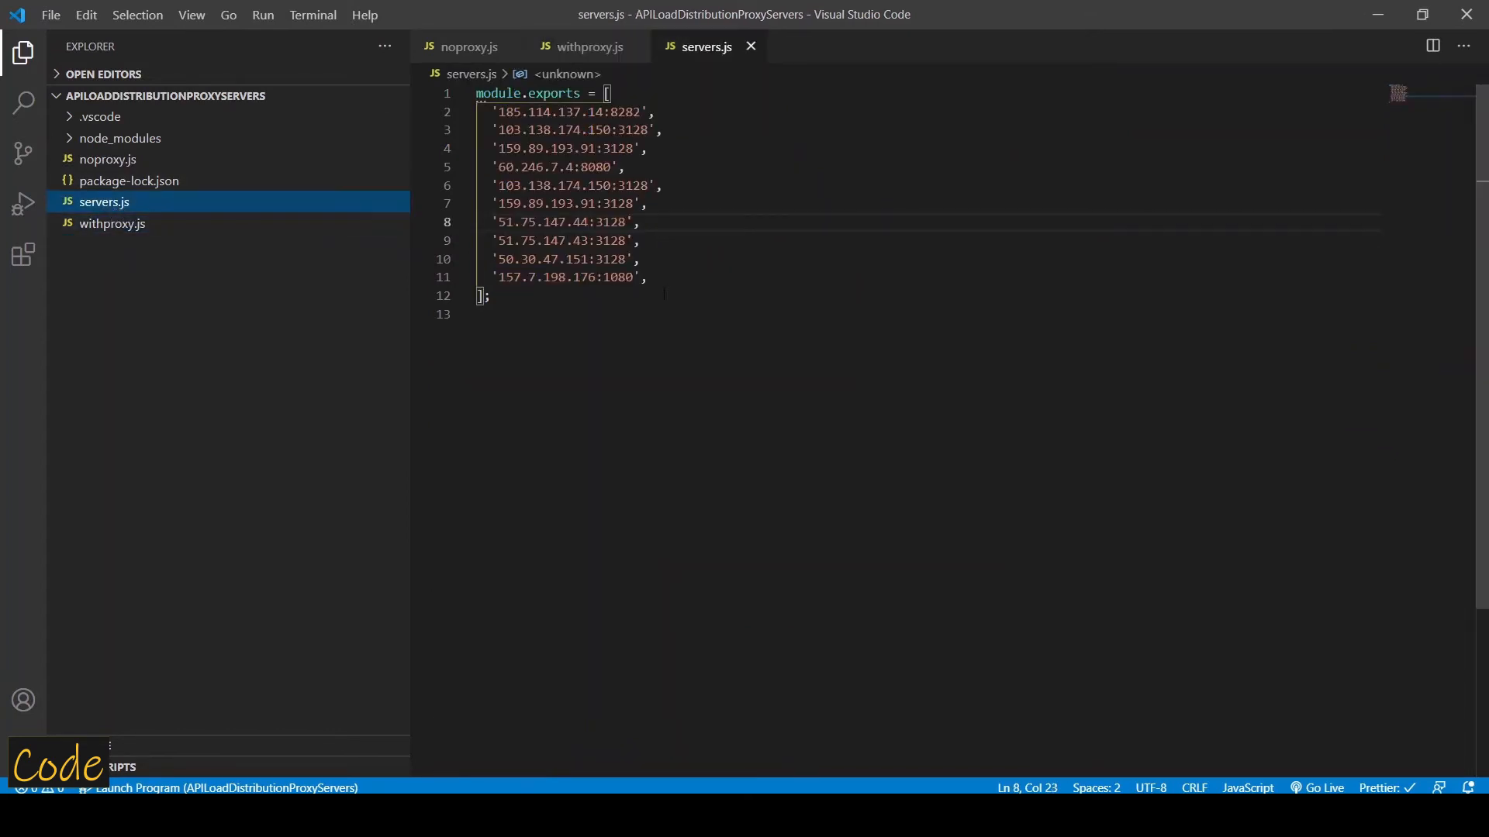
left_click(645, 203)
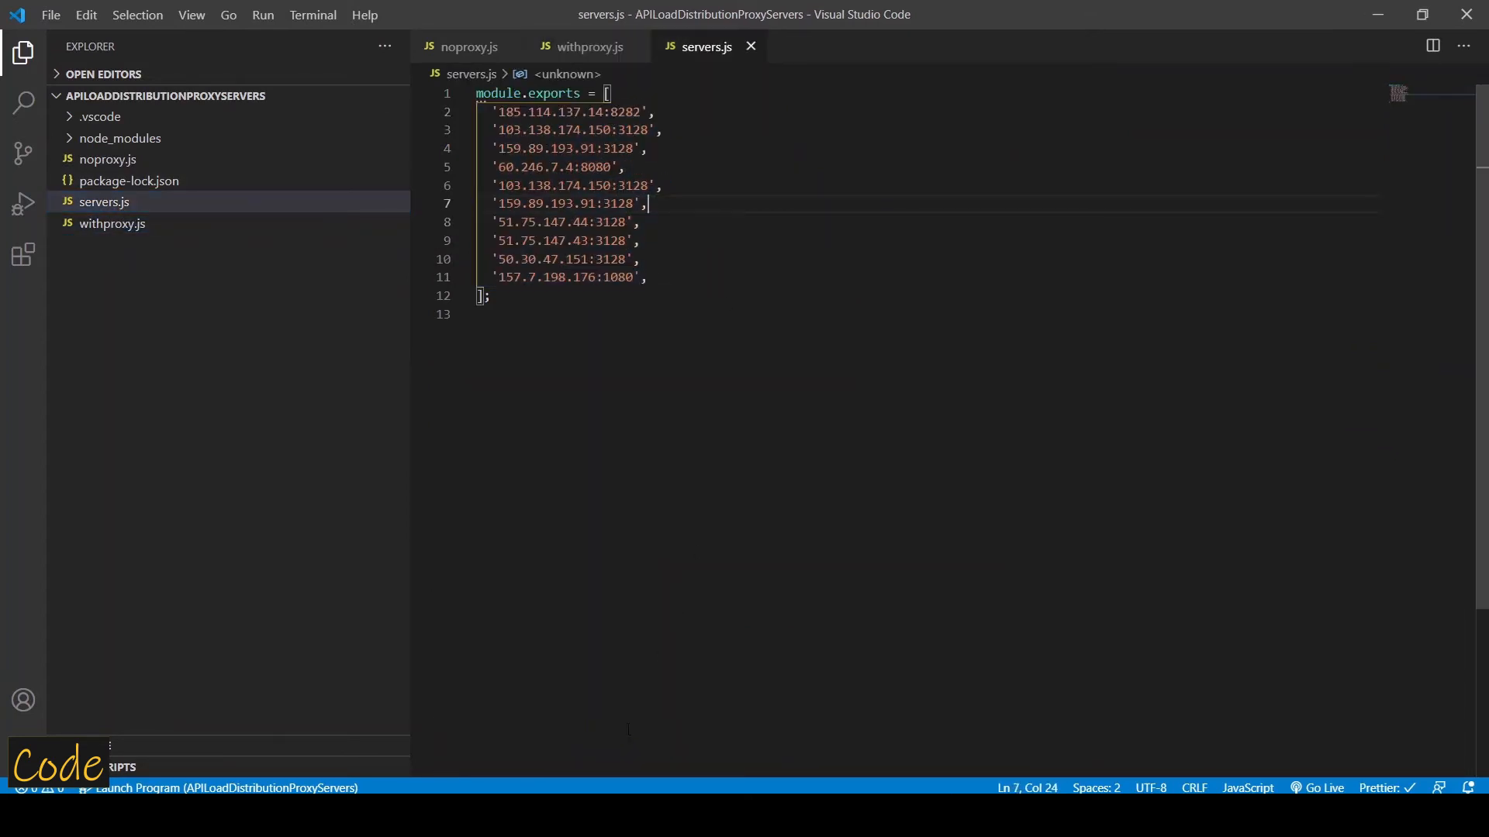
left_click(997, 15)
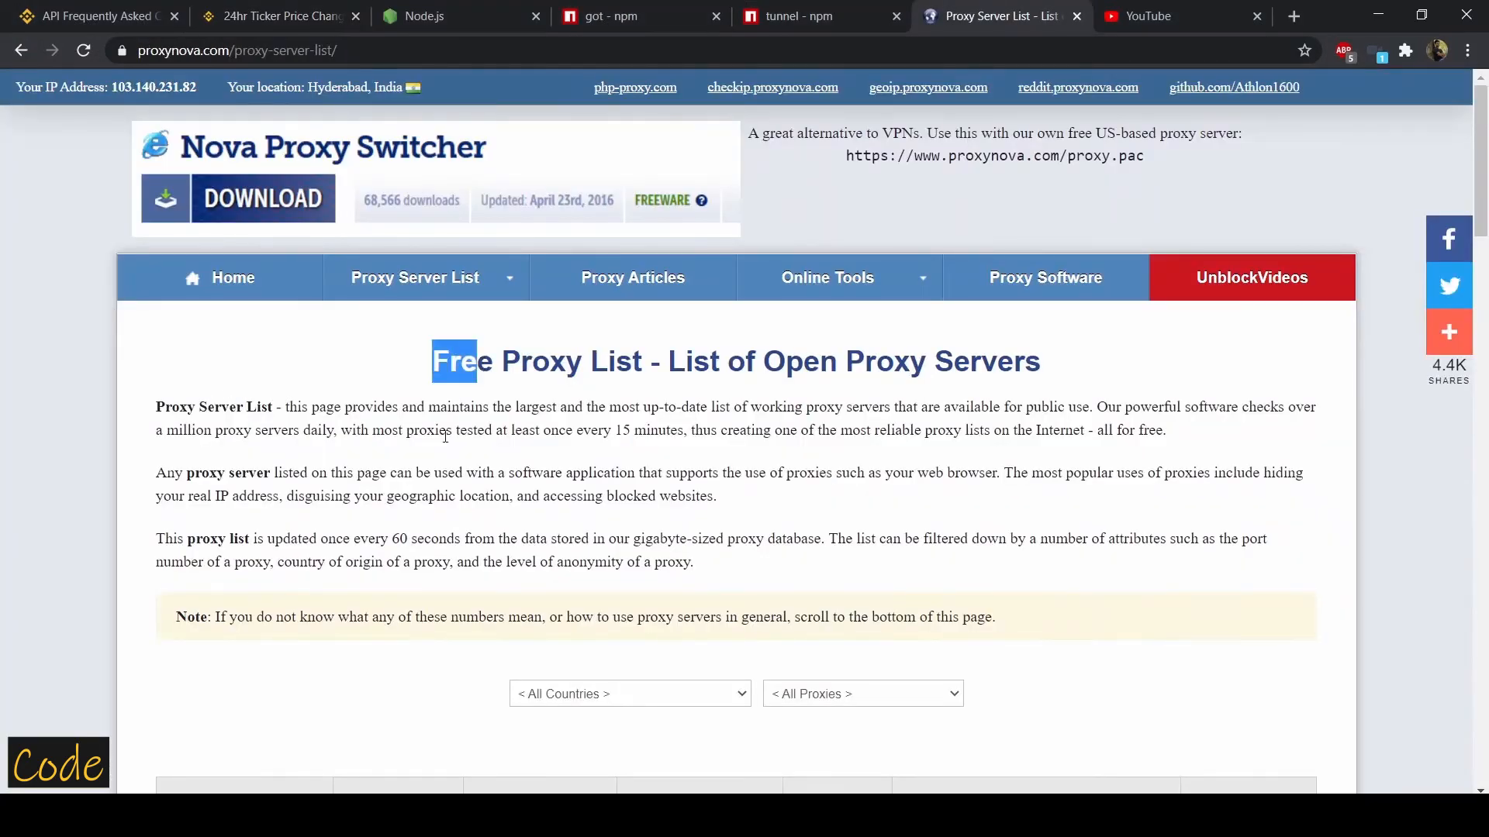
Scroll the ProxyNova free proxy server list.
scroll("down", 3)
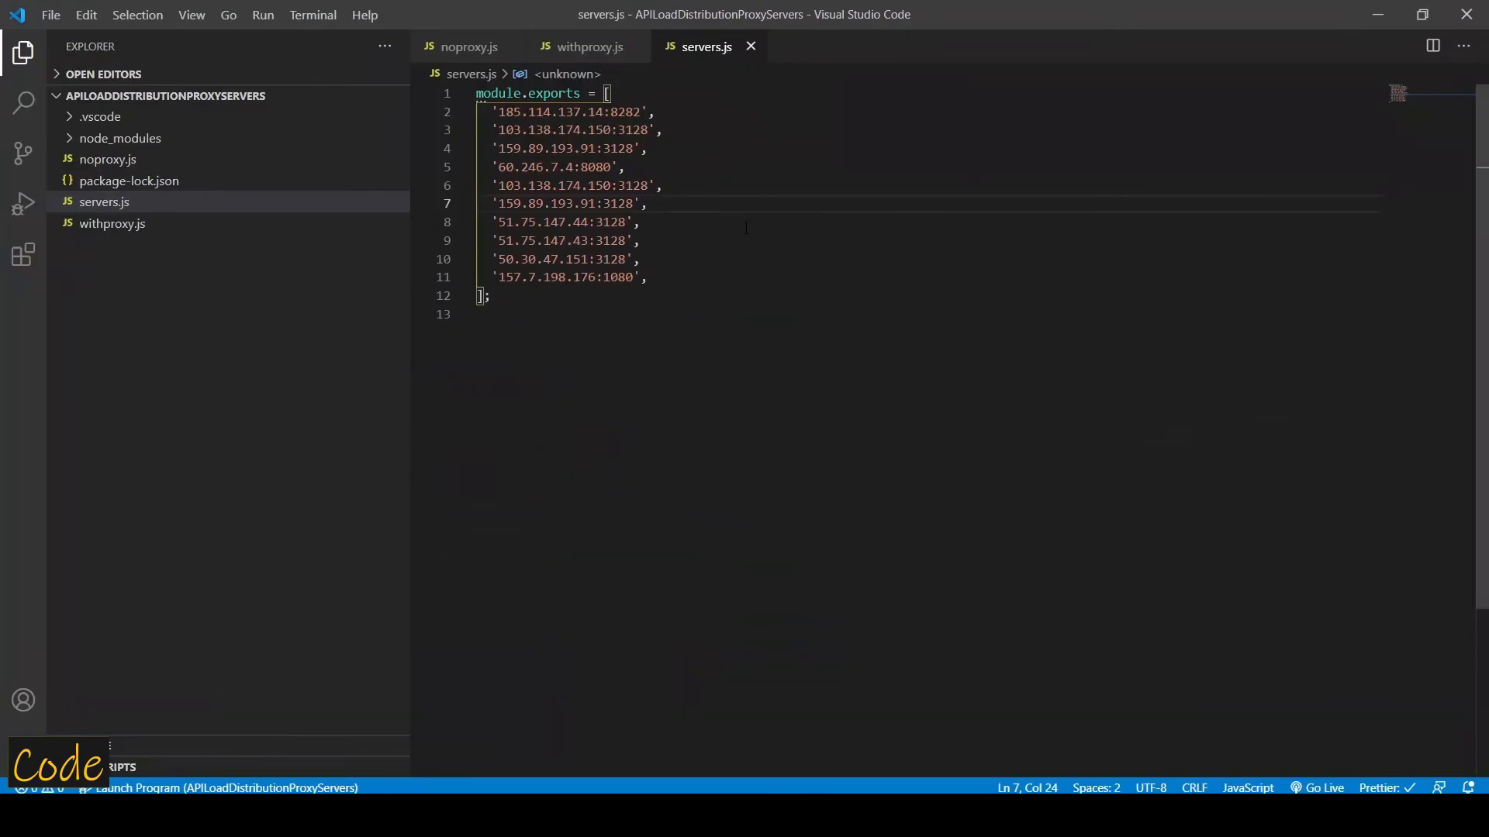
Look over the procreq timeout and processWithRetry logic in withproxy.js.
left_click(585, 46)
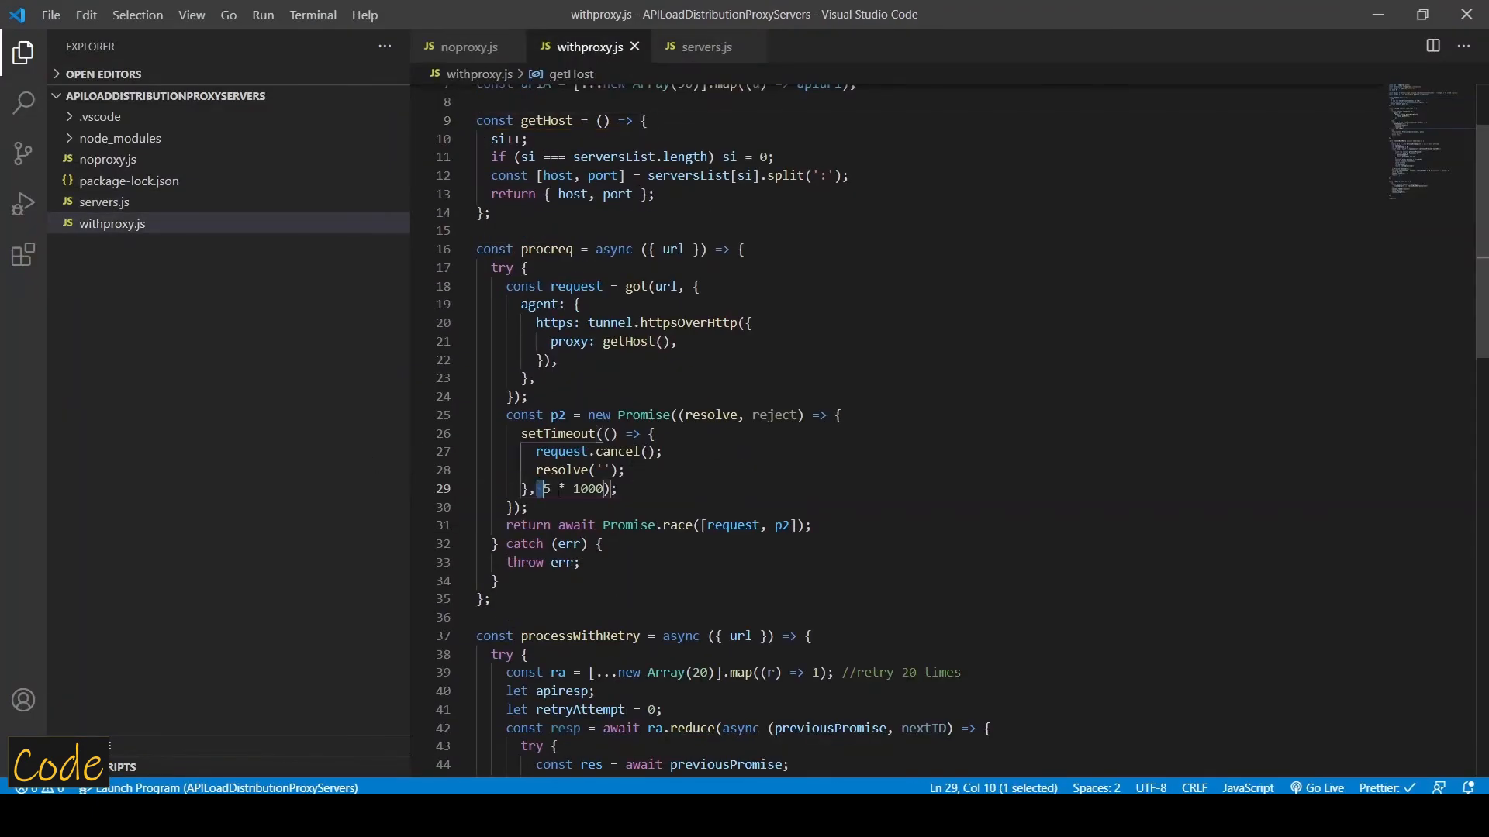
left_click(607, 488)
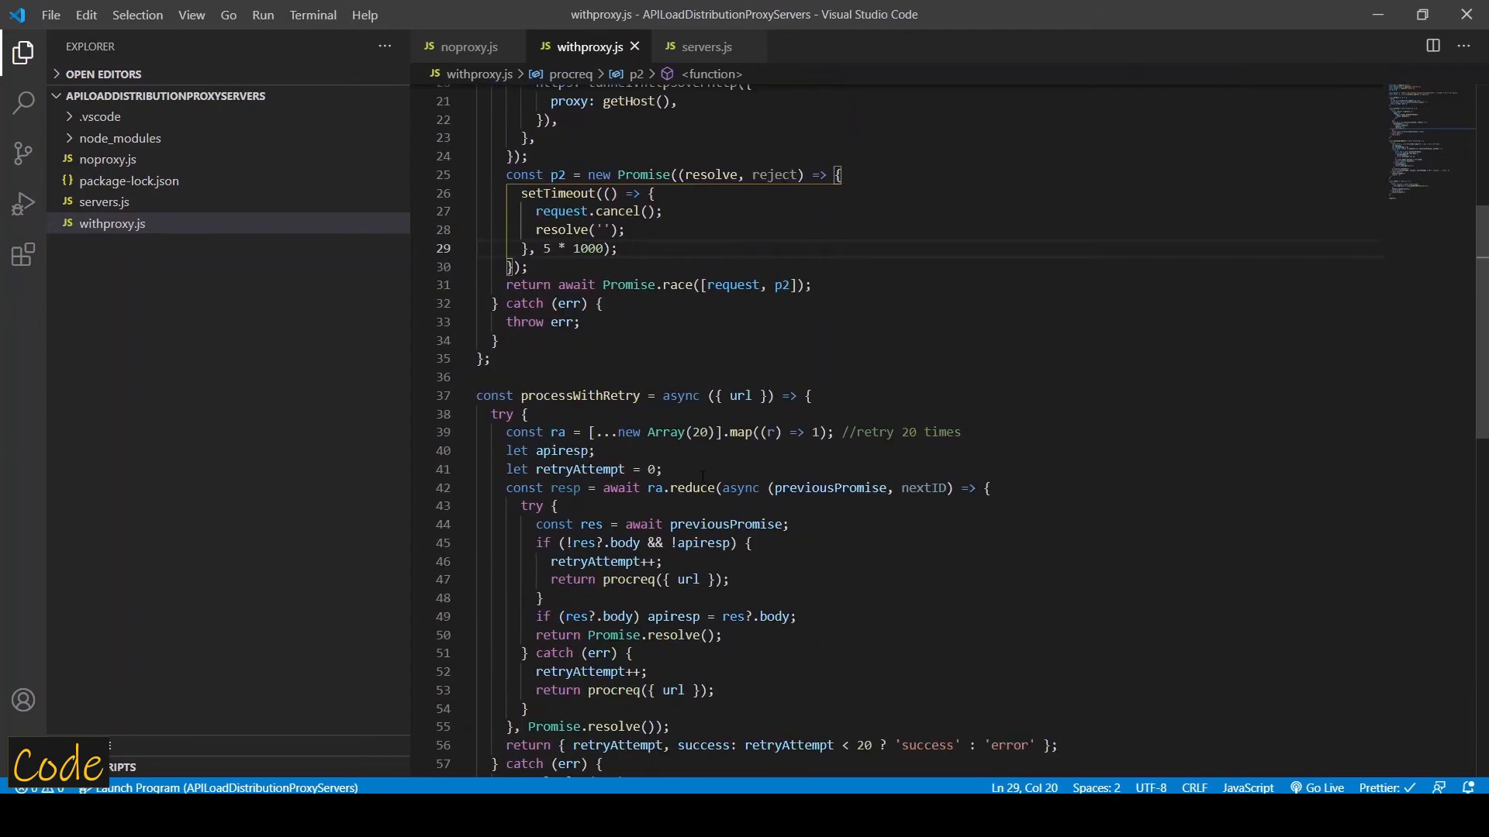
double_click(700, 433)
type("c")
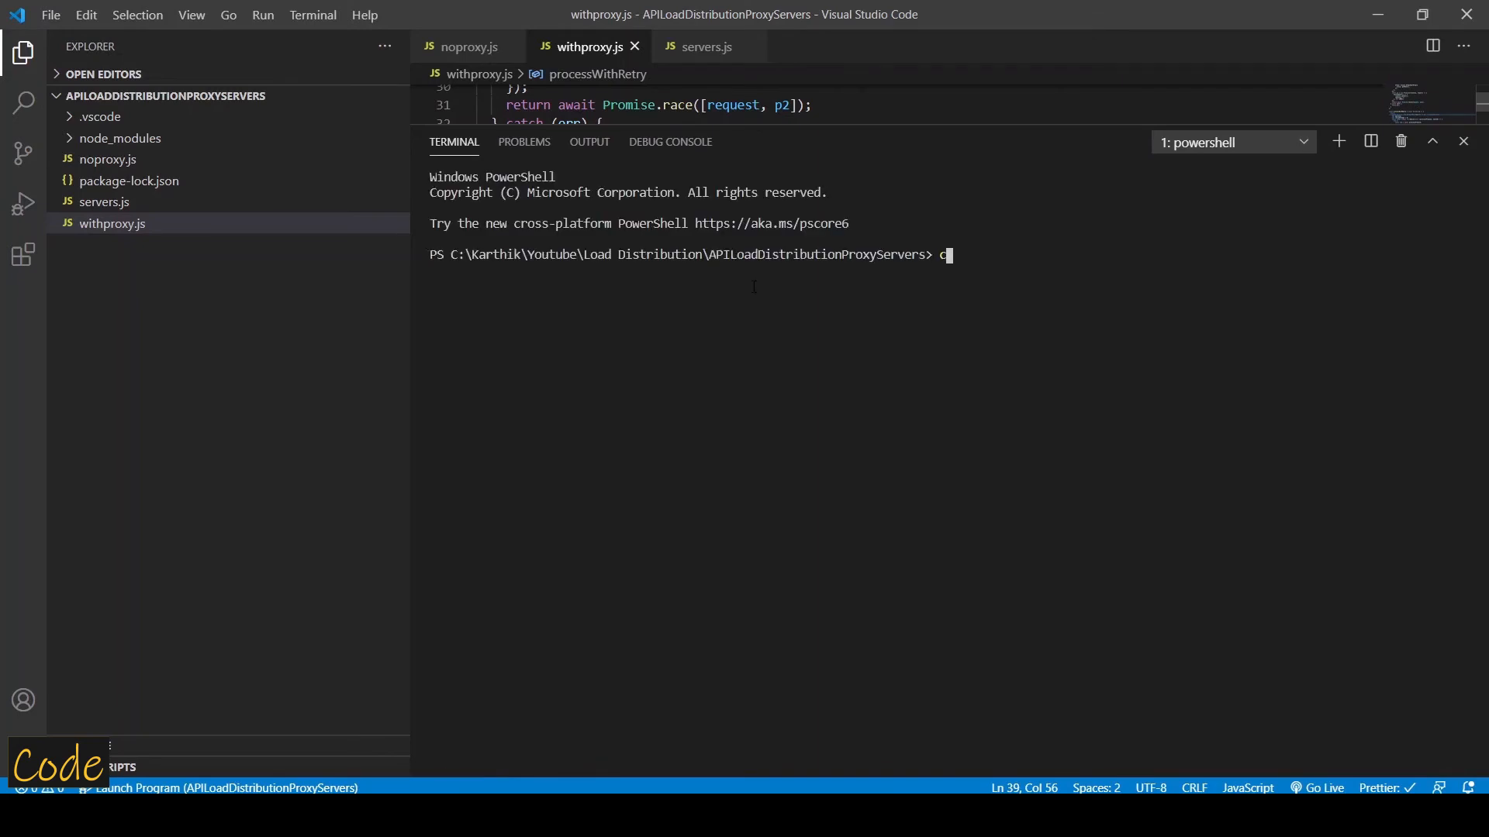
Run 'node withproxy' and scroll the results table where every request succeeds.
type("node")
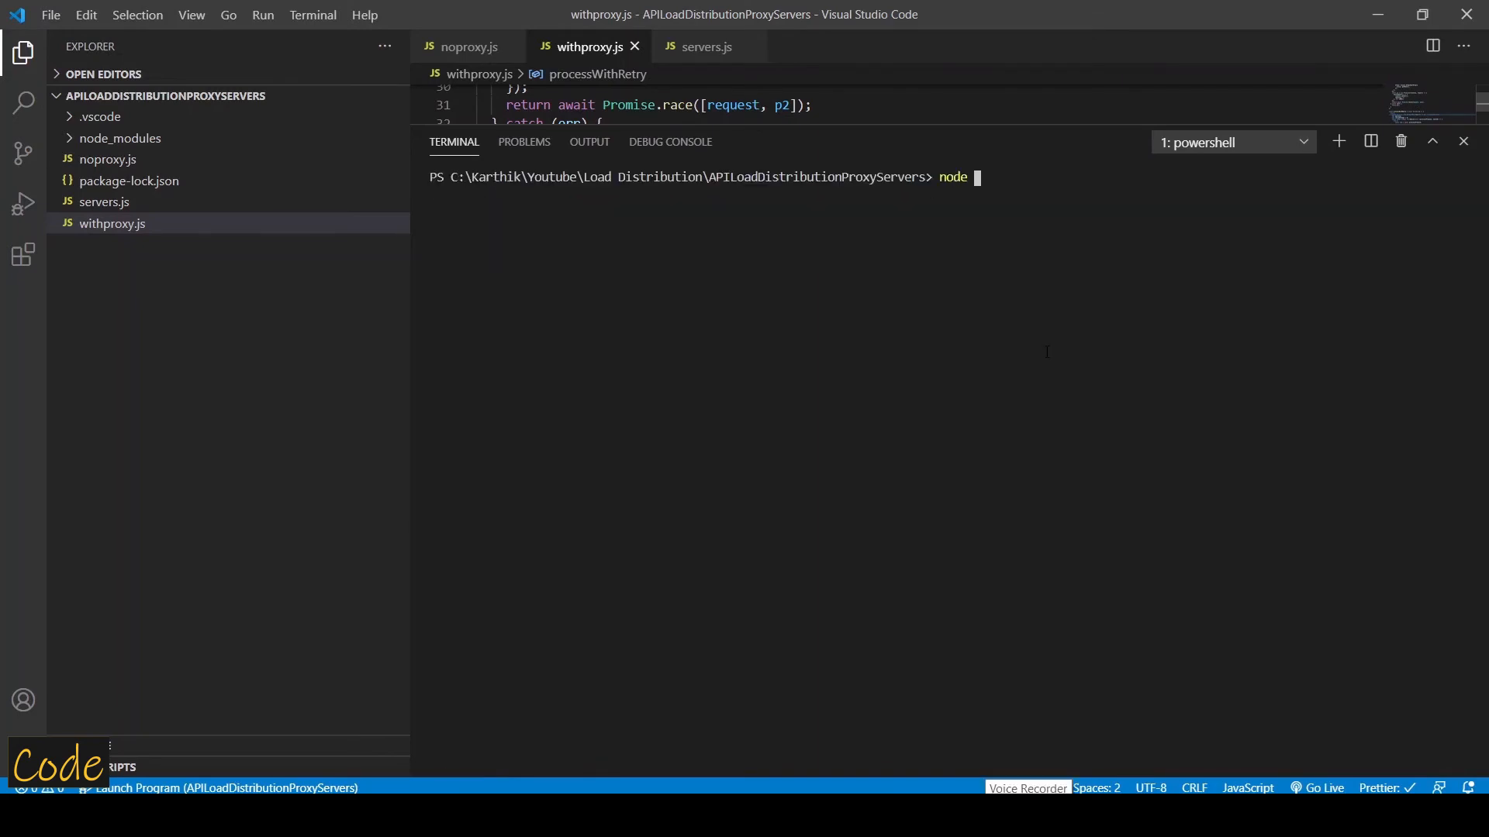
type("withproxy")
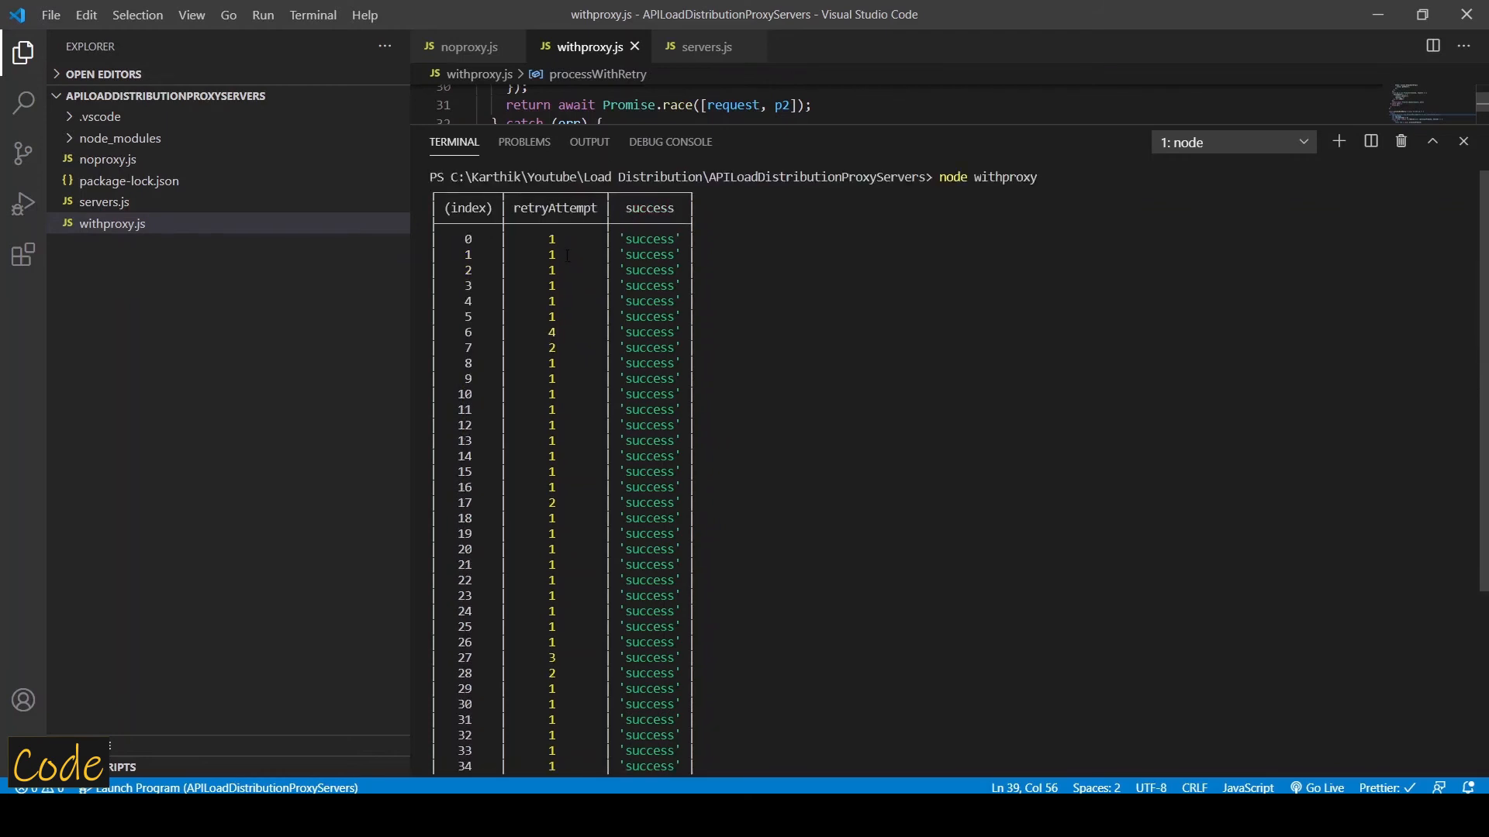
scroll("down", 3)
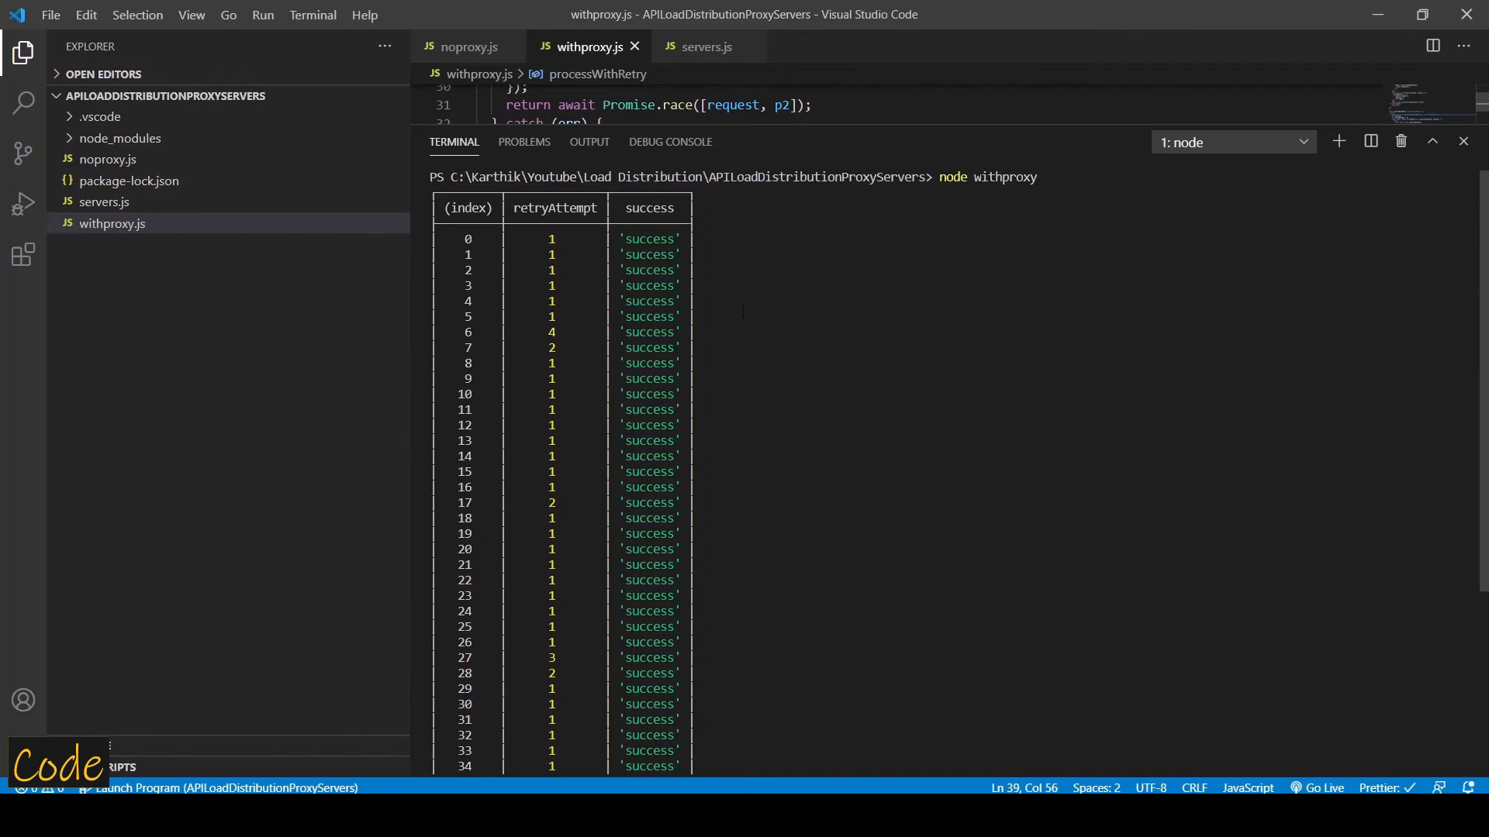
scroll("down", 3)
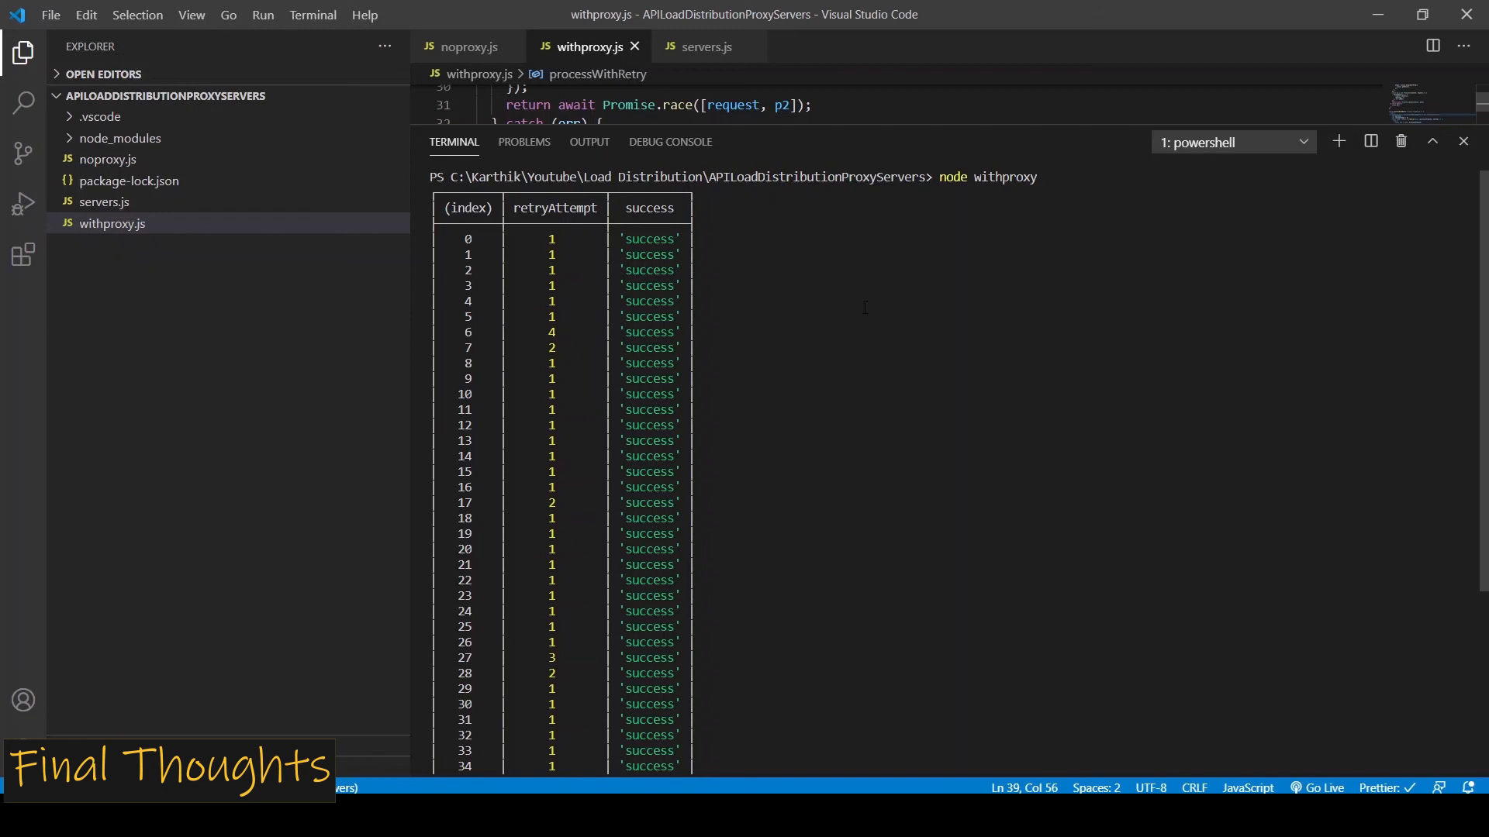
scroll("down", 3)
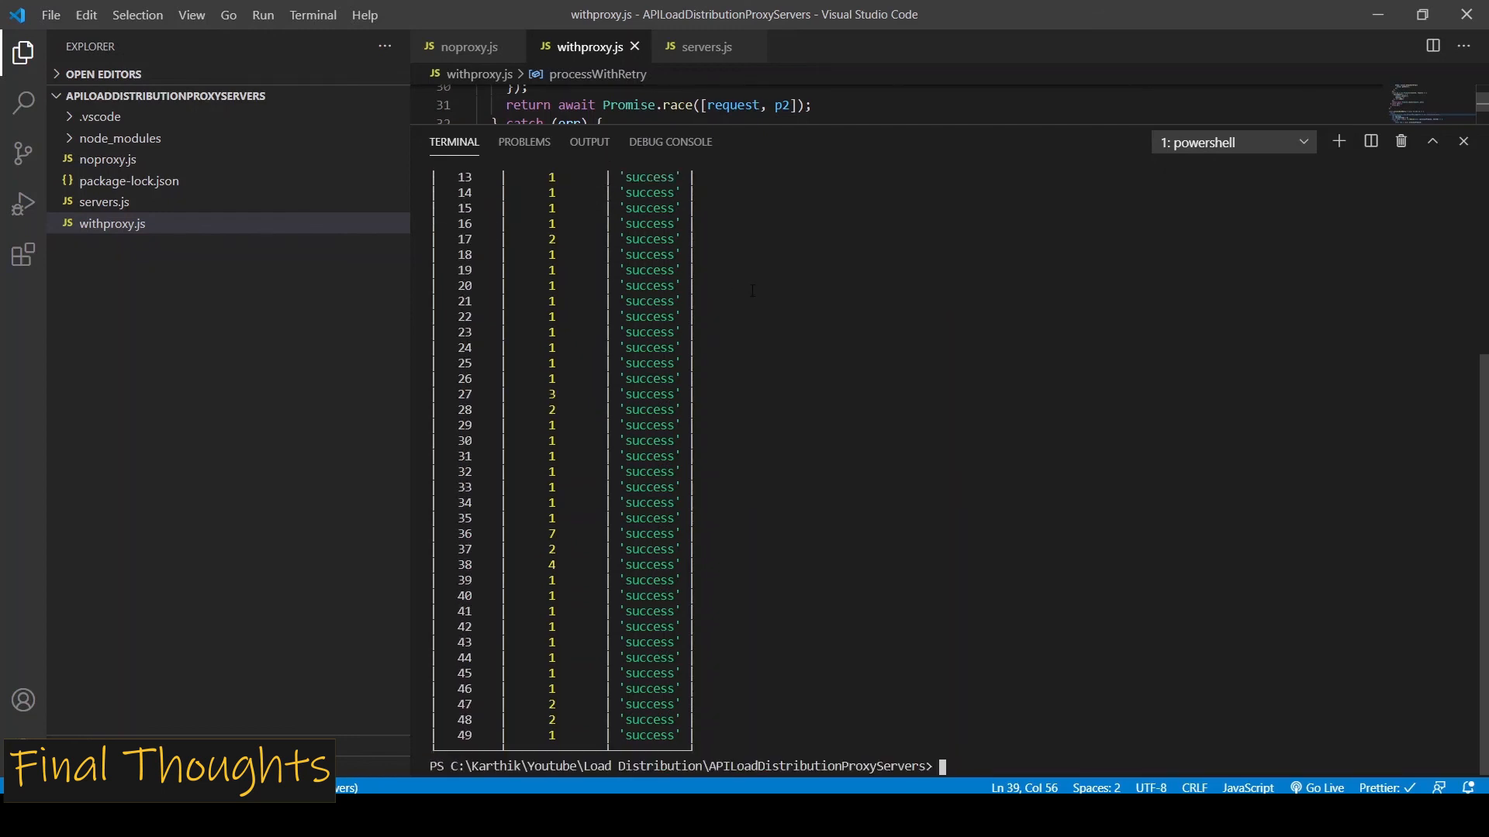